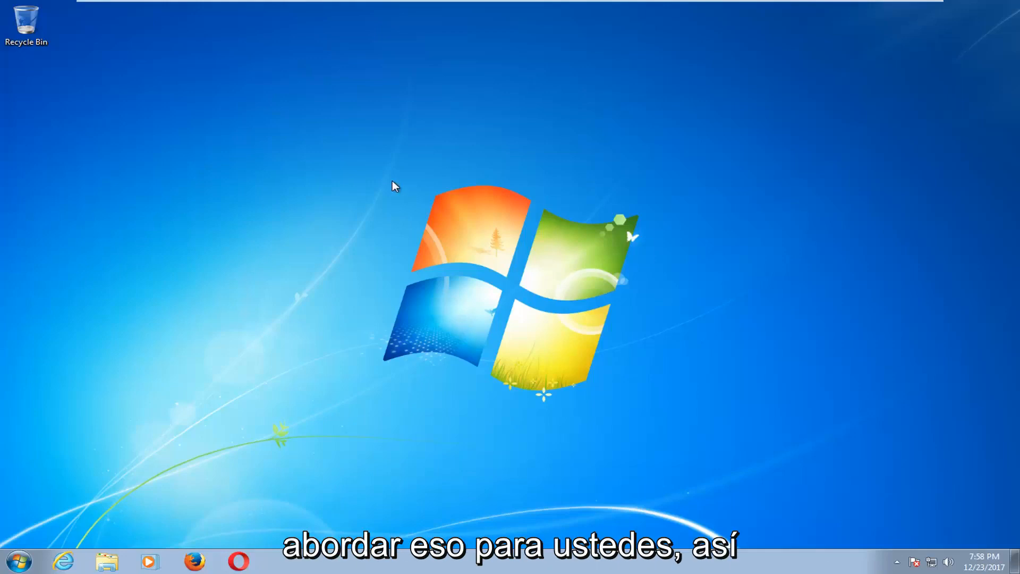
Search the Start Menu for cmd and run it as administrator
click(18, 561)
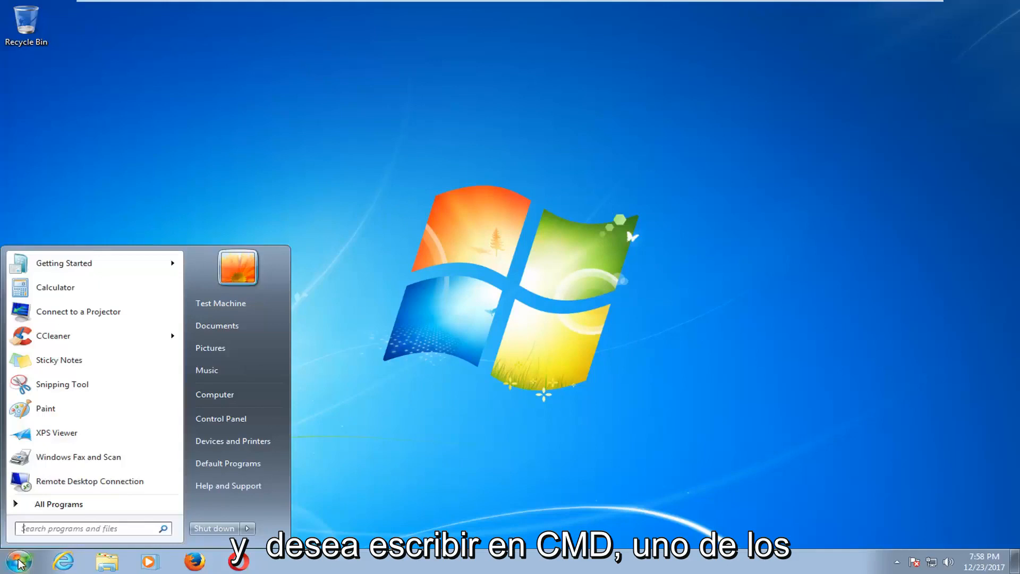
text(cmd)
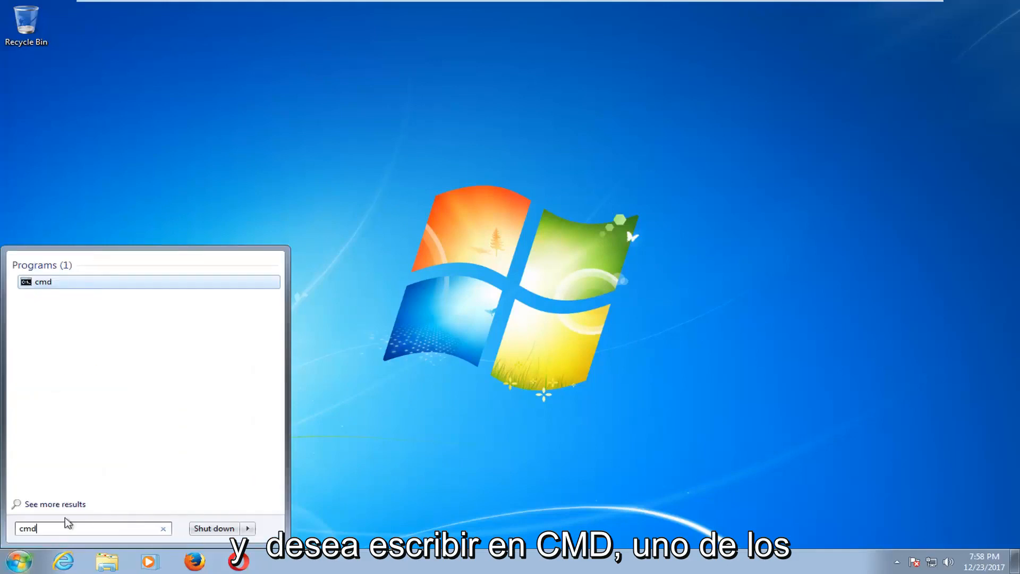
mouse_move(42, 282)
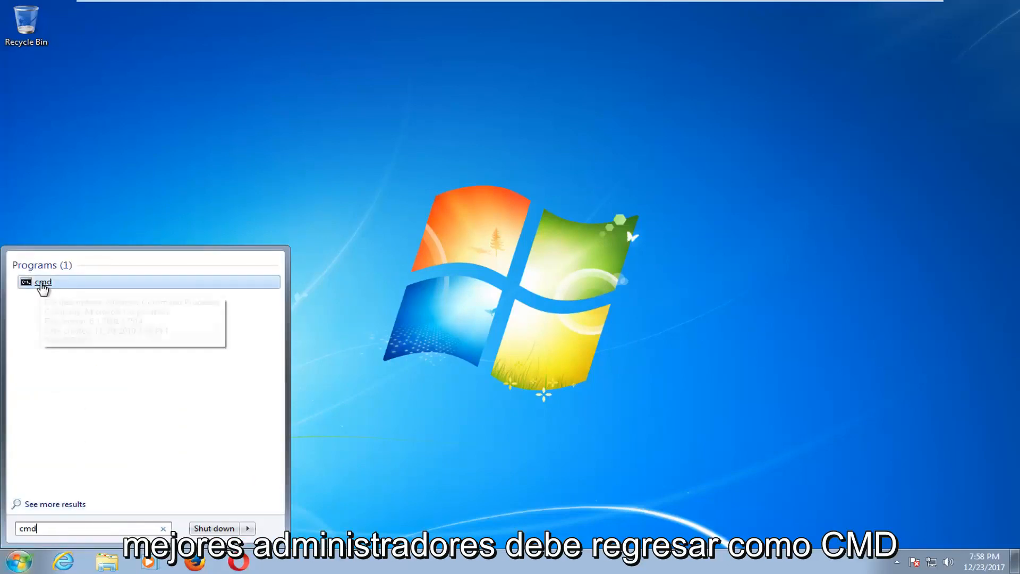
right_click(41, 281)
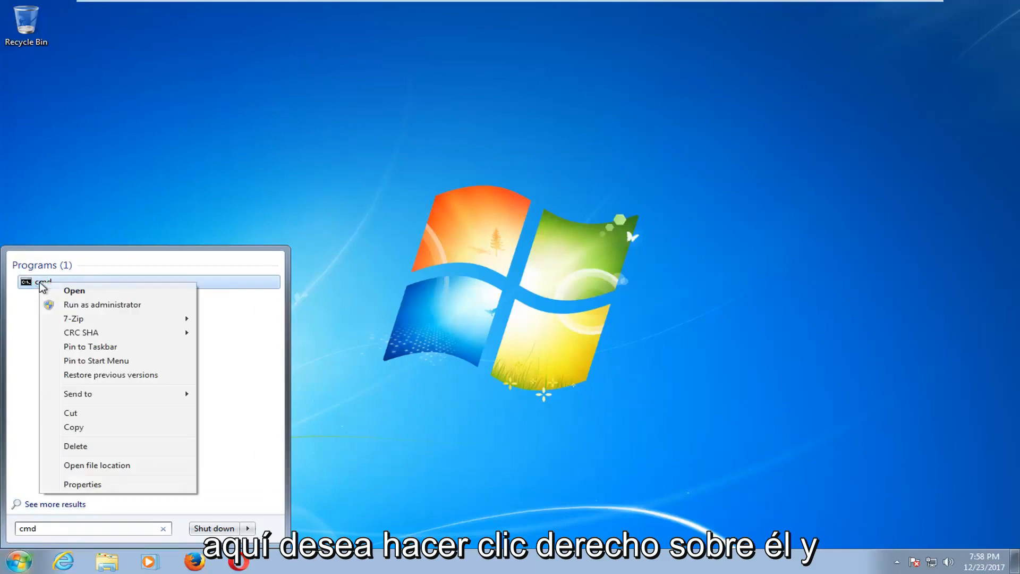
click(102, 304)
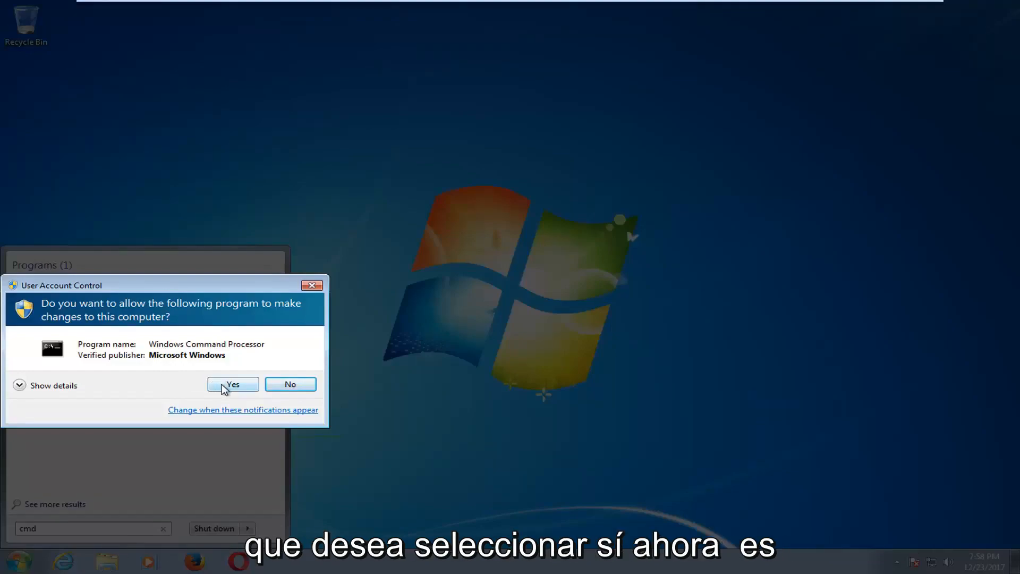
Approve the UAC prompt and run chkdsk C: /f in the elevated console
click(232, 383)
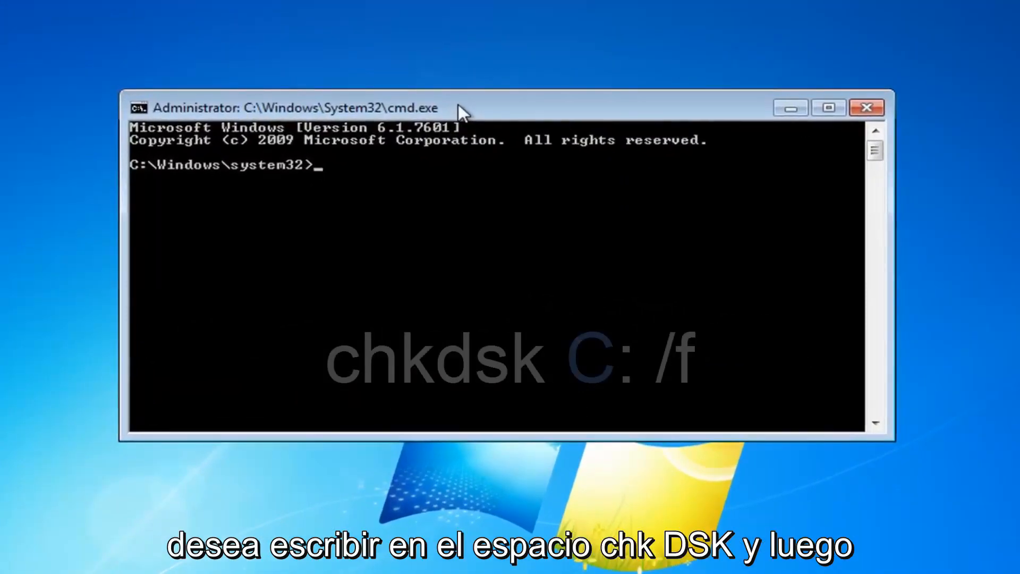
text(chk)
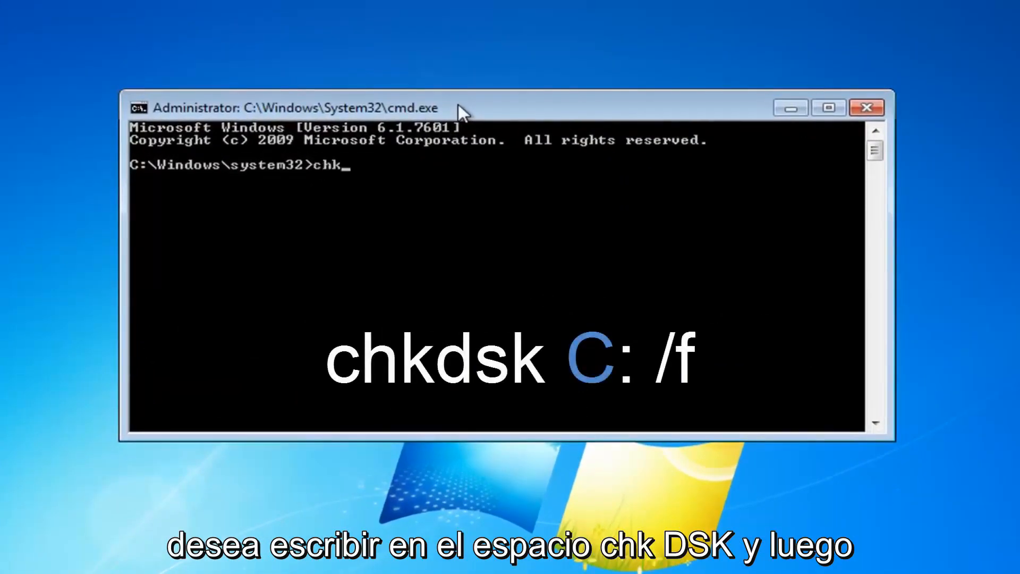
text(dsk)
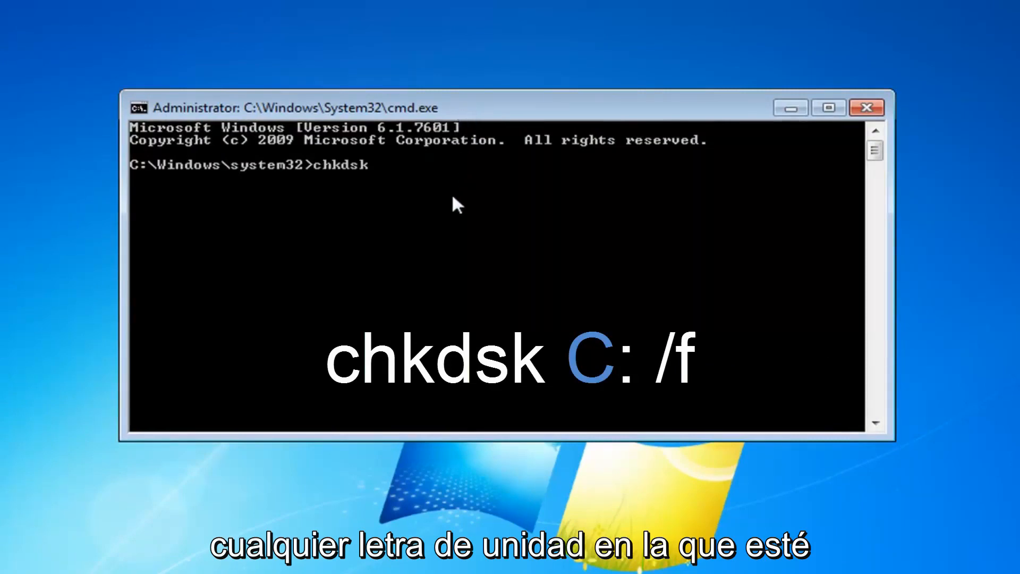
mouse_move(451, 212)
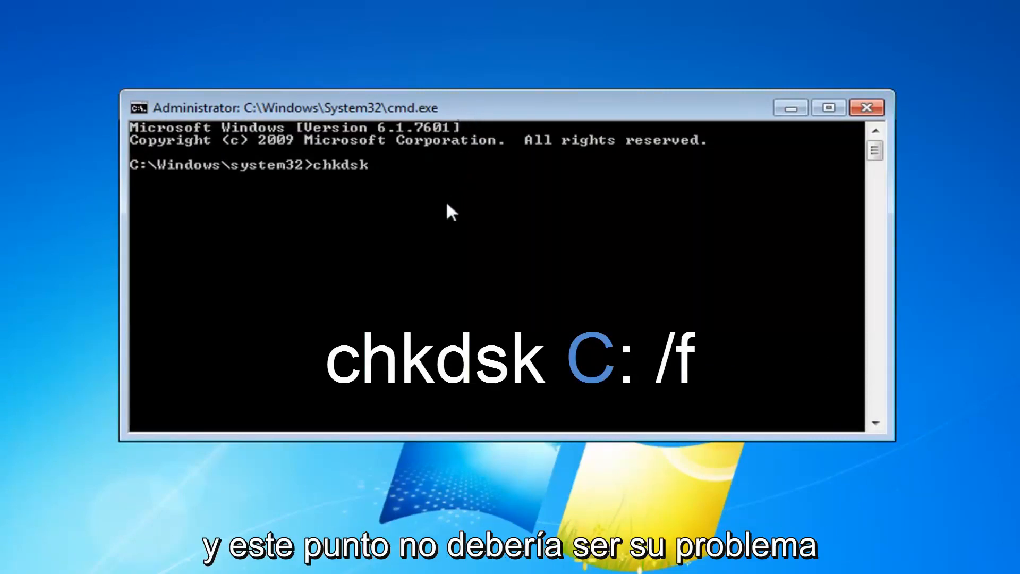
text(C:)
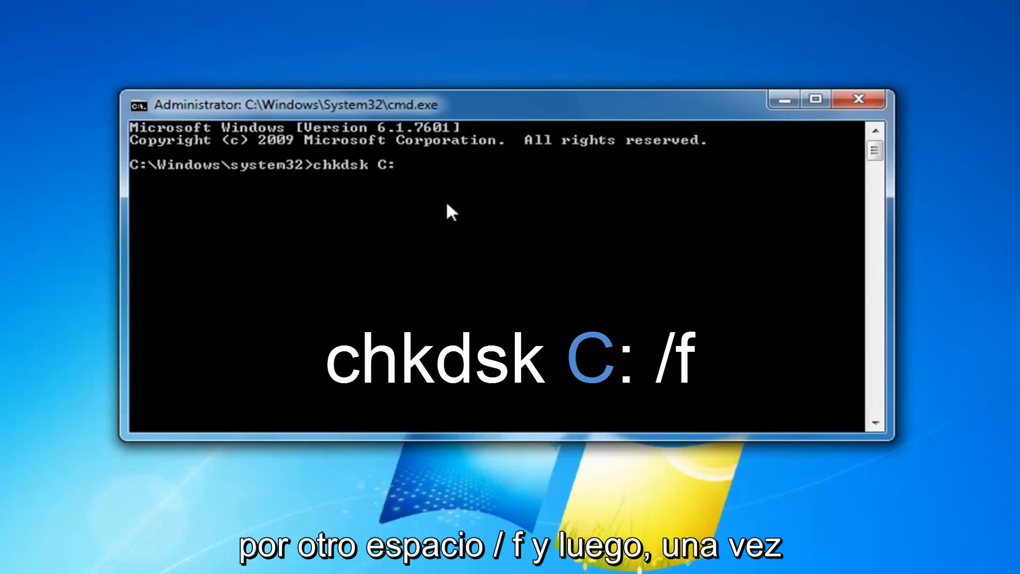
text(/f)
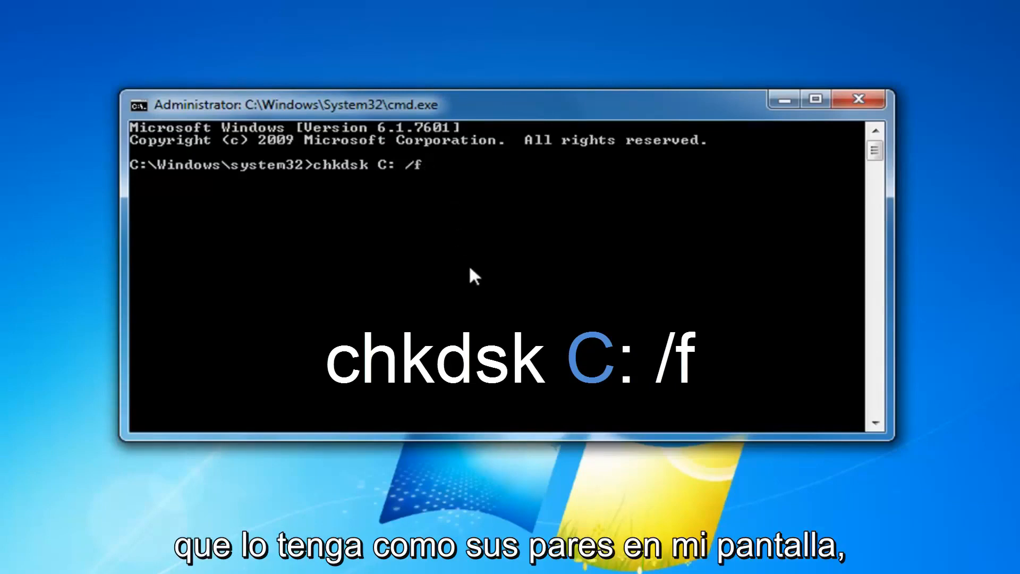
mouse_move(449, 224)
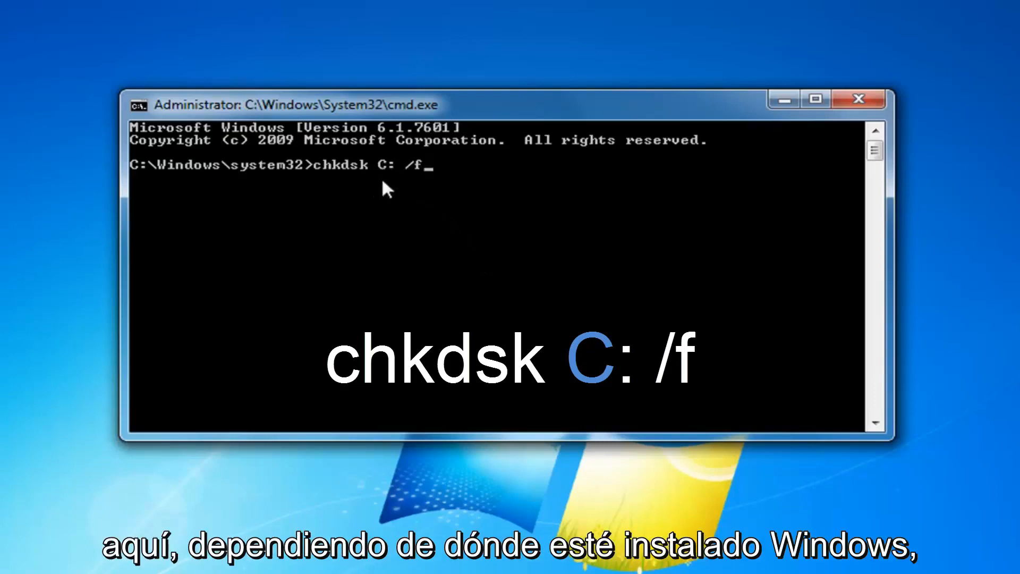
key(Return)
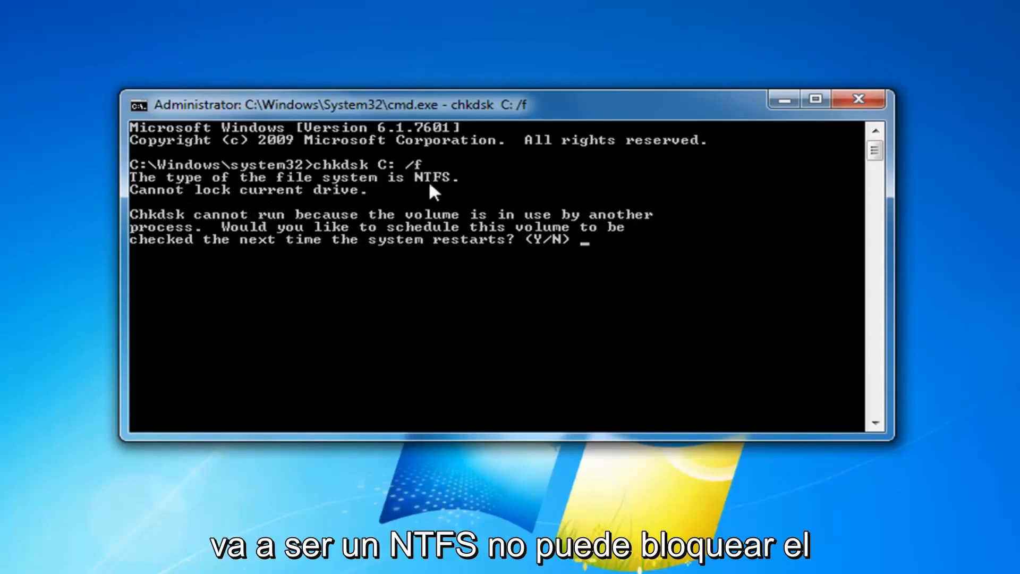
mouse_move(296, 234)
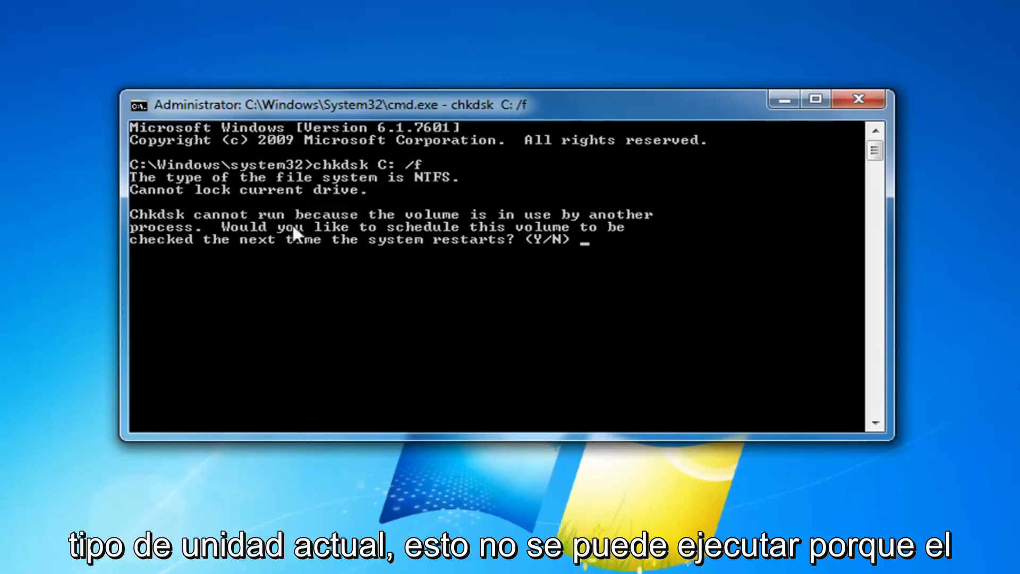
mouse_move(400, 240)
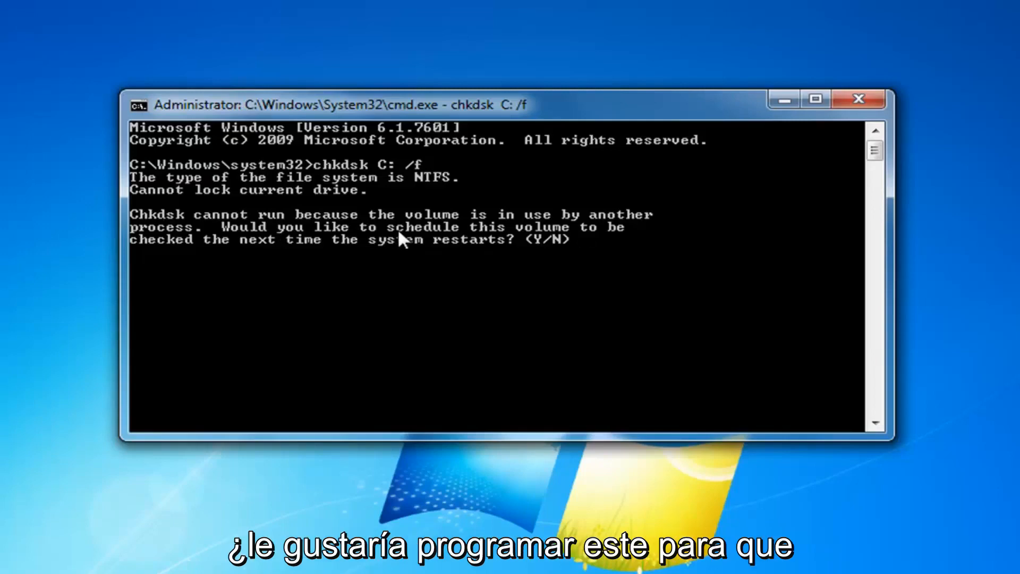
mouse_move(354, 260)
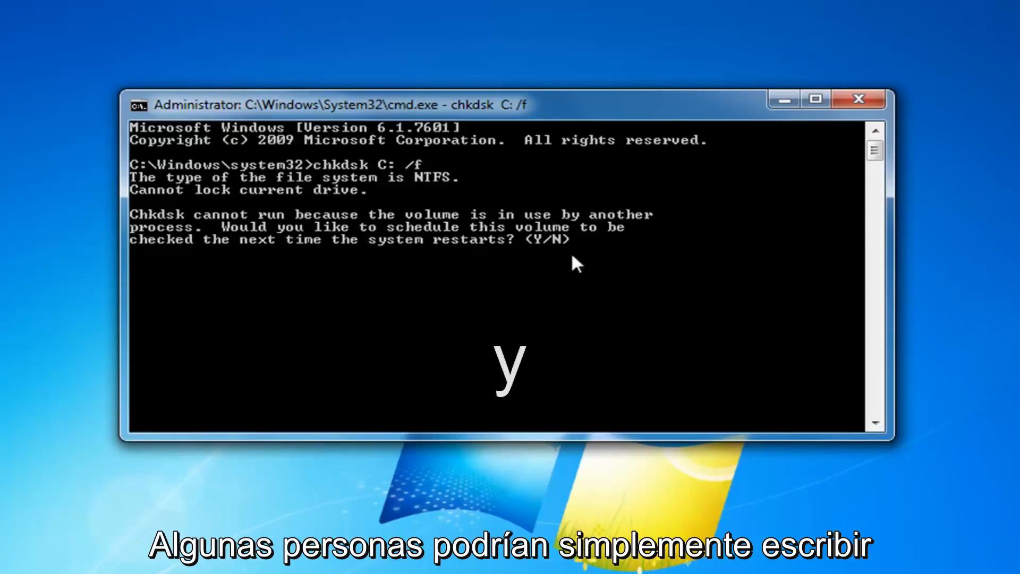
mouse_move(810, 142)
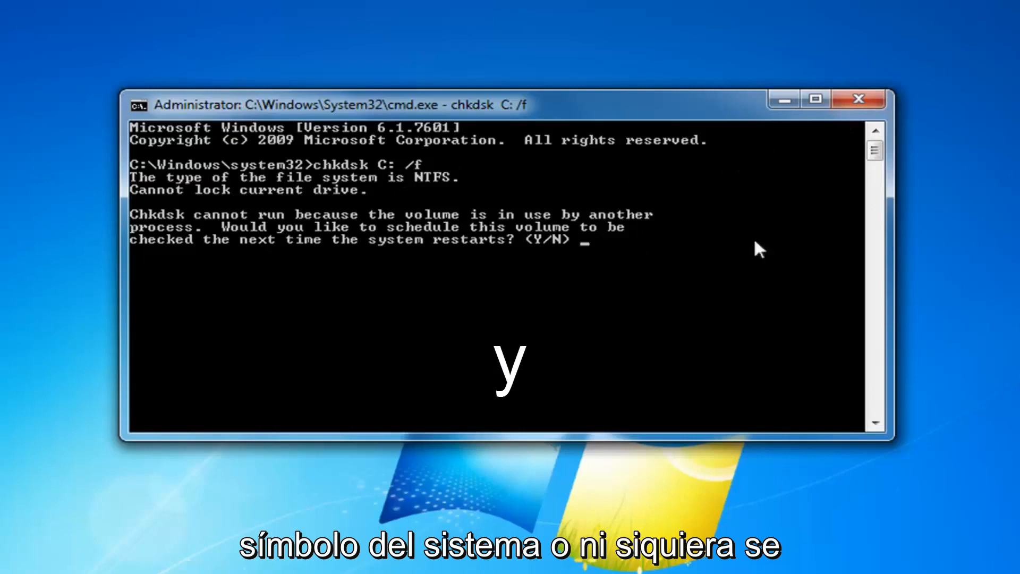
mouse_move(692, 252)
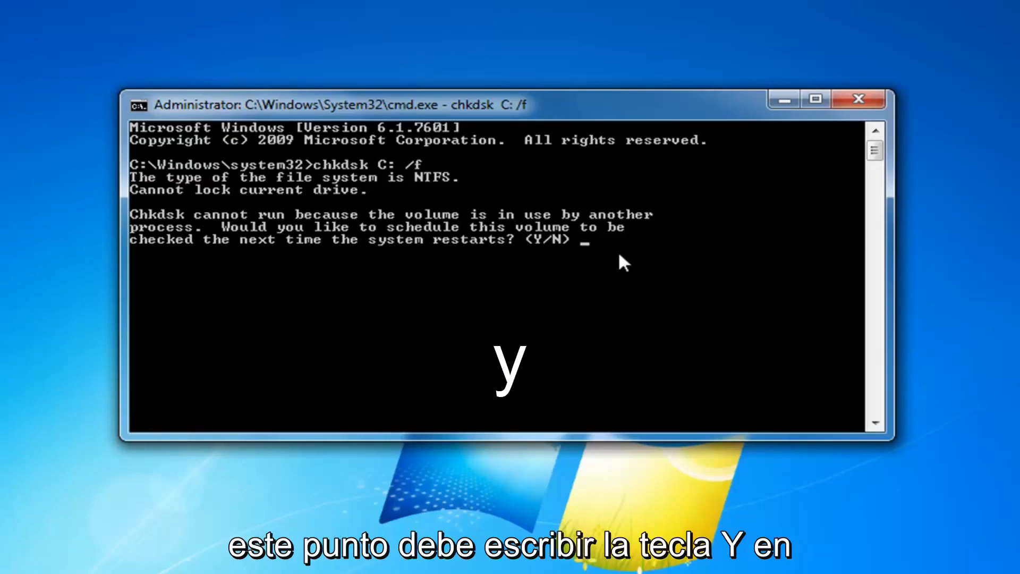
Answer y to schedule the C: disk check for the next restart
text(y)
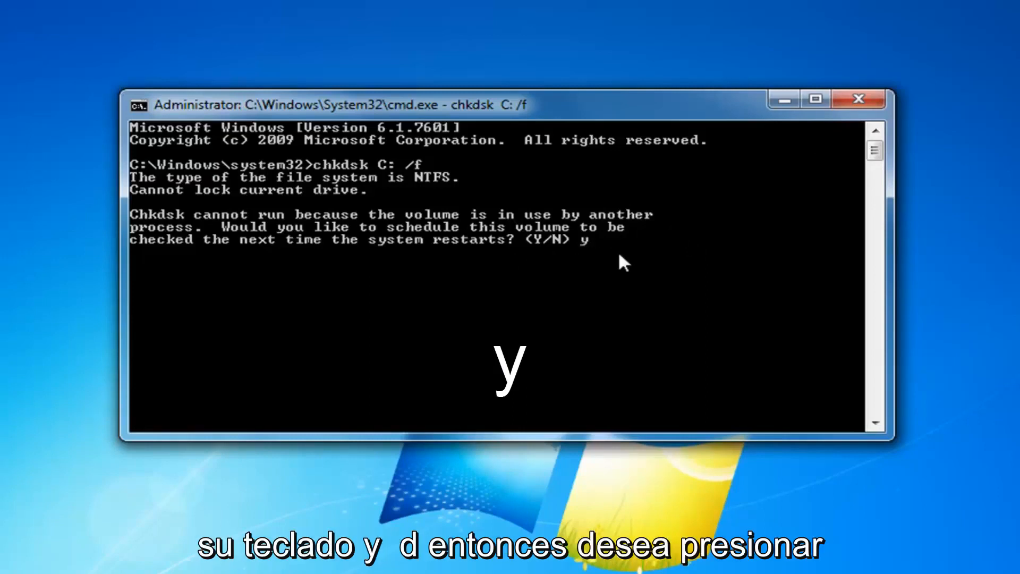
key(Return)
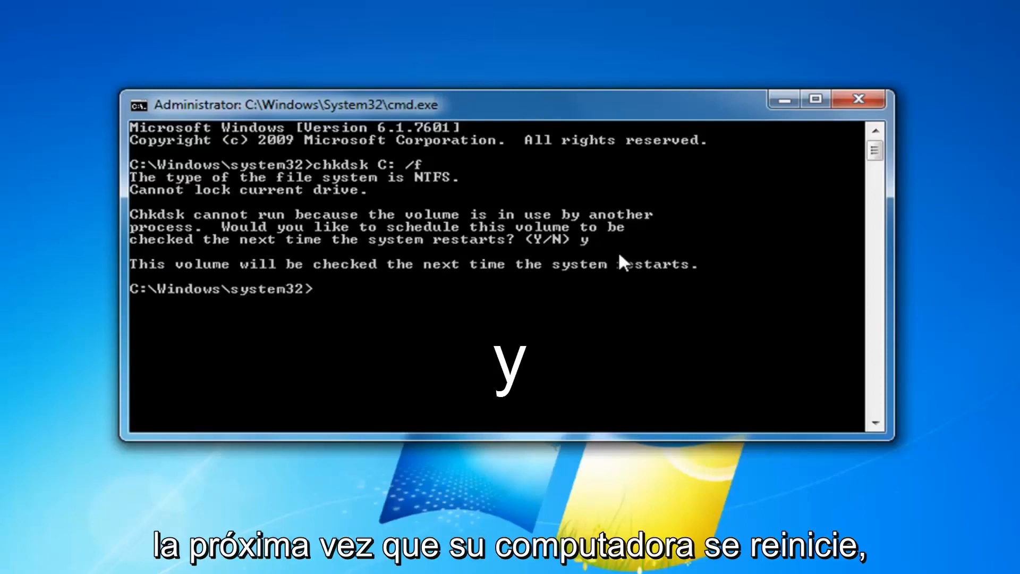
mouse_move(650, 260)
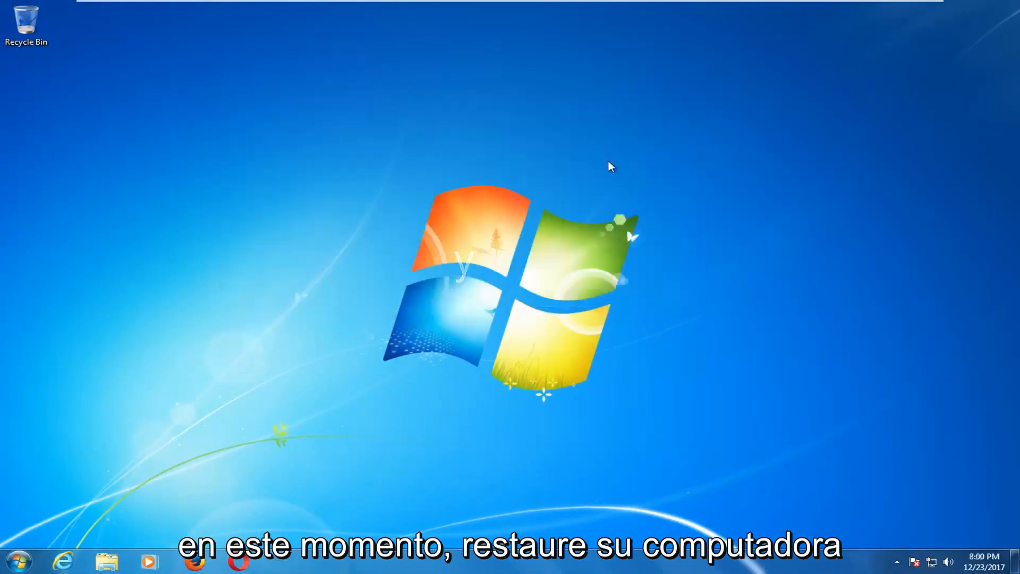
mouse_move(745, 117)
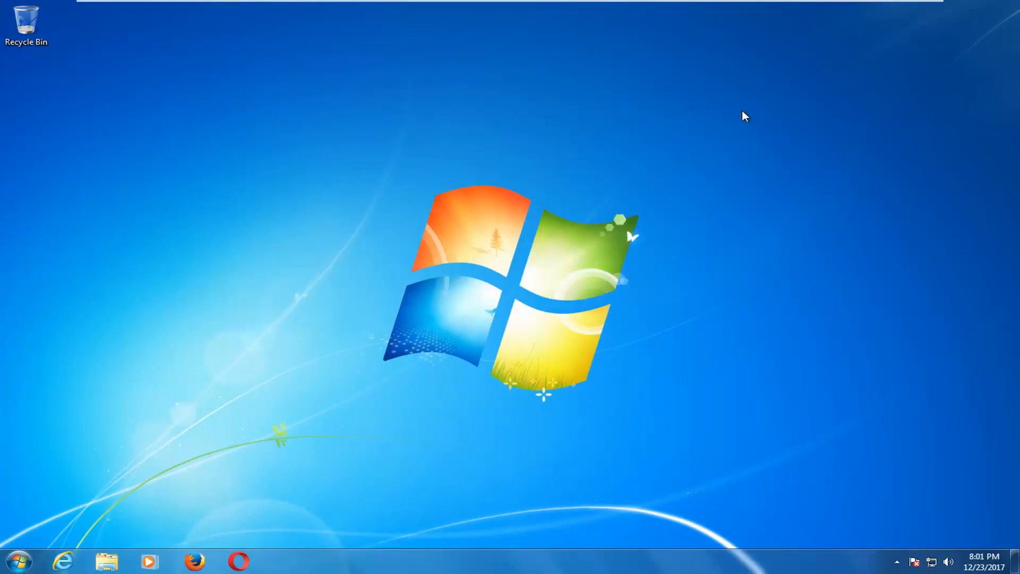
mouse_move(70, 351)
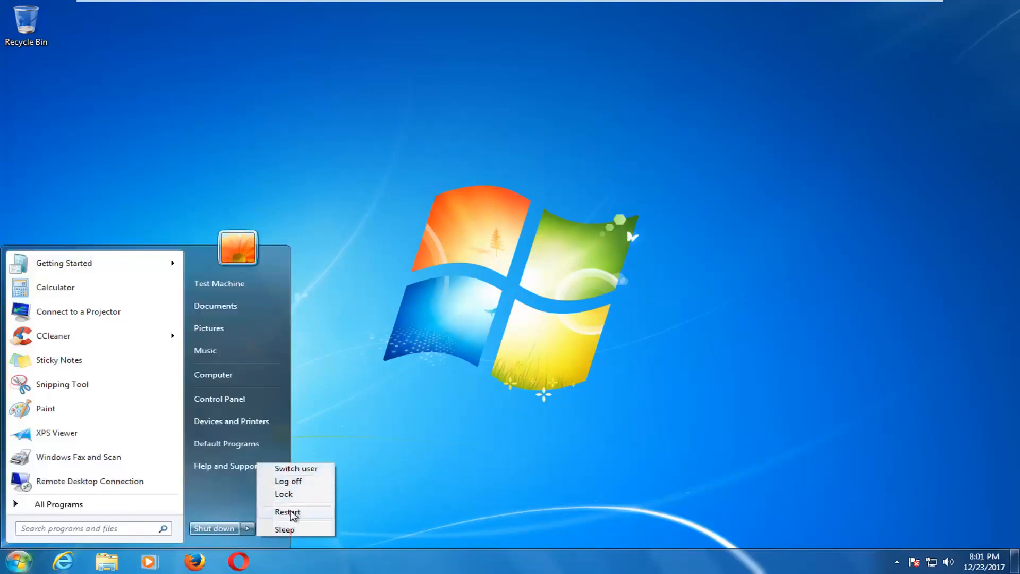
Choose Restart from the Start Menu shutdown options
click(288, 511)
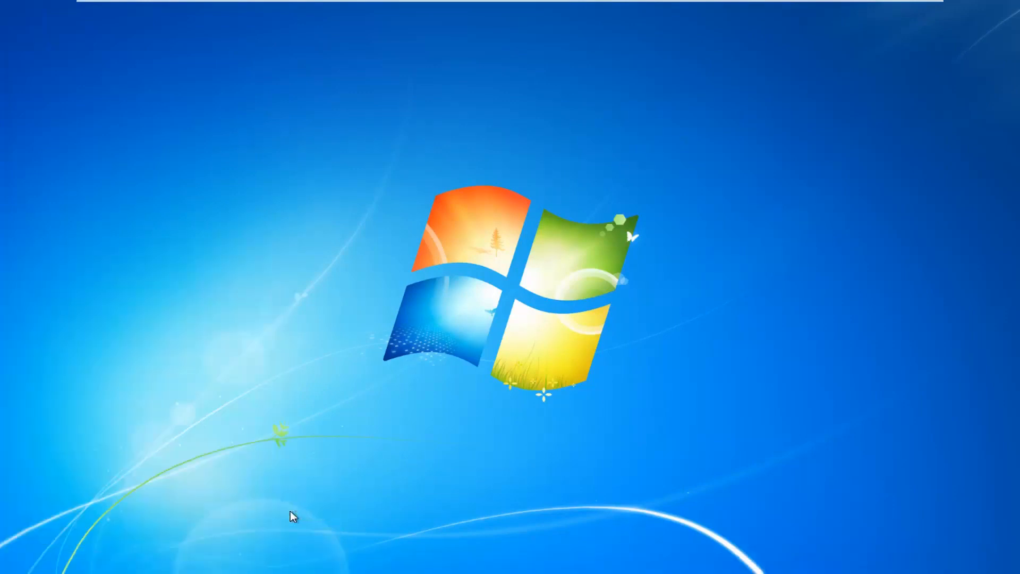